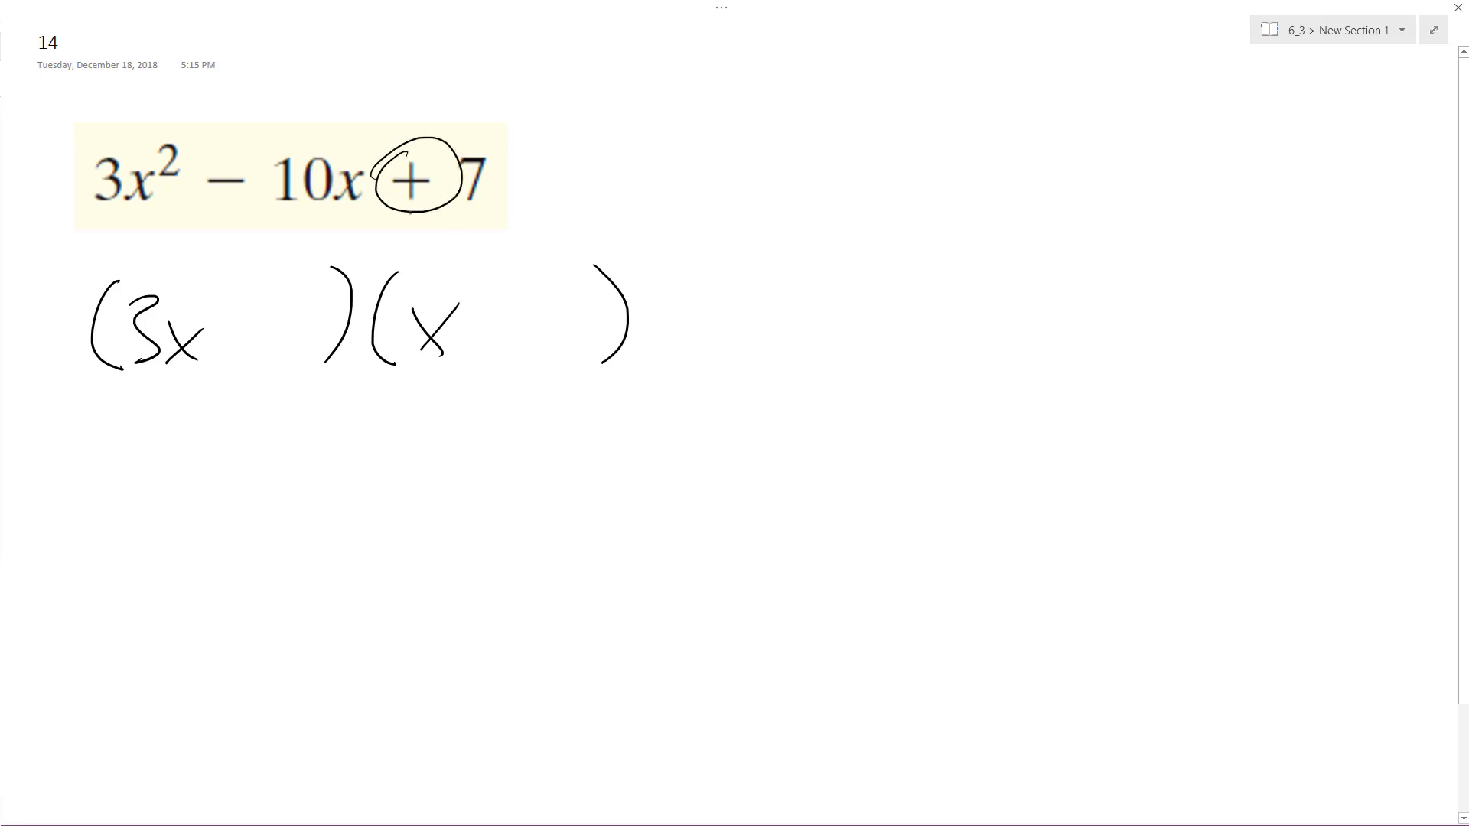
# - Circle −10x in the trinomial and write −7 and −1 into the factors (3x−7)(x−1)
pyautogui.moveTo(197, 155); pyautogui.dragTo(309, 216)
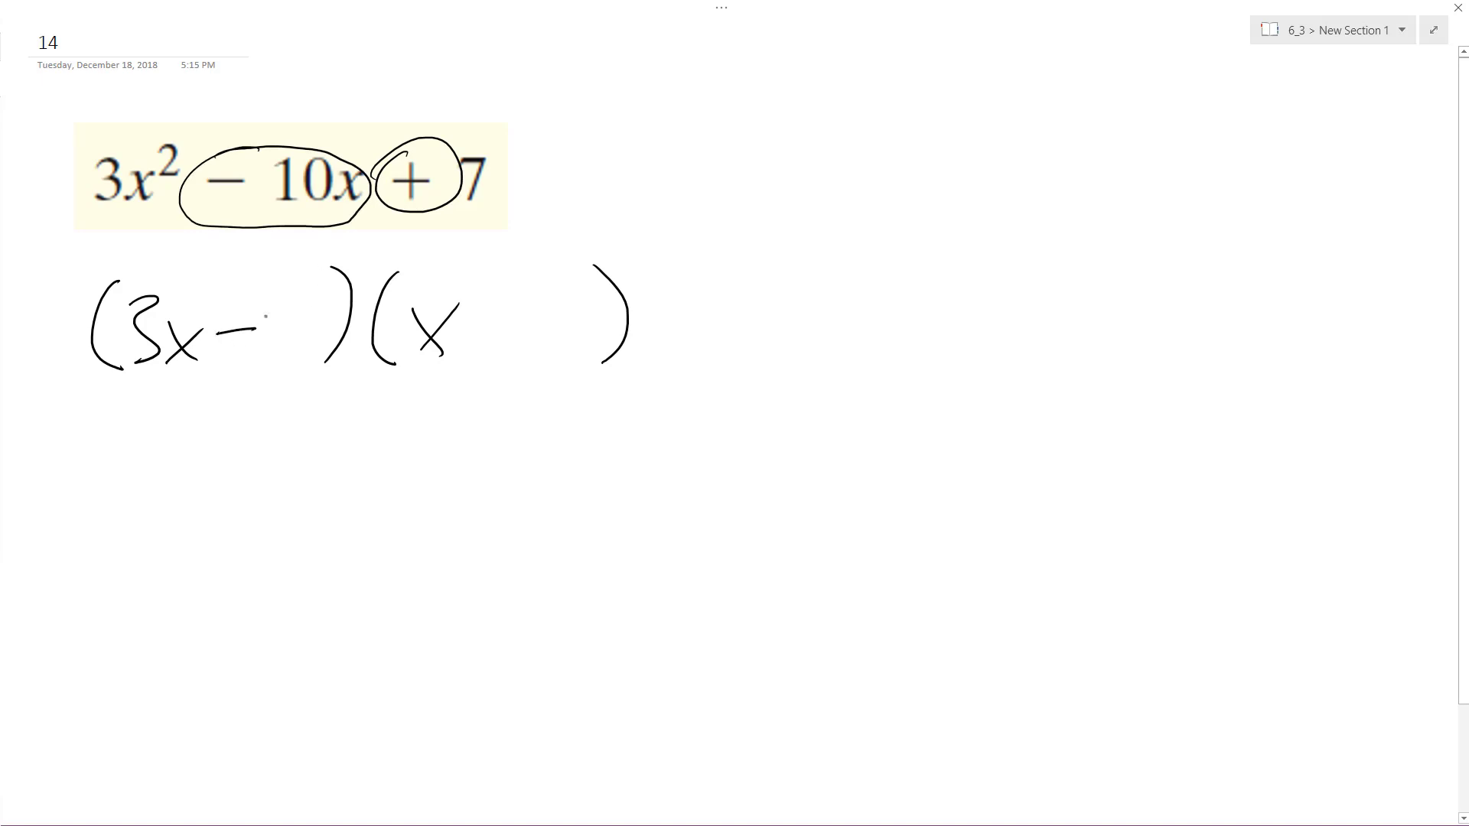
pyautogui.moveTo(271, 285); pyautogui.dragTo(300, 286)
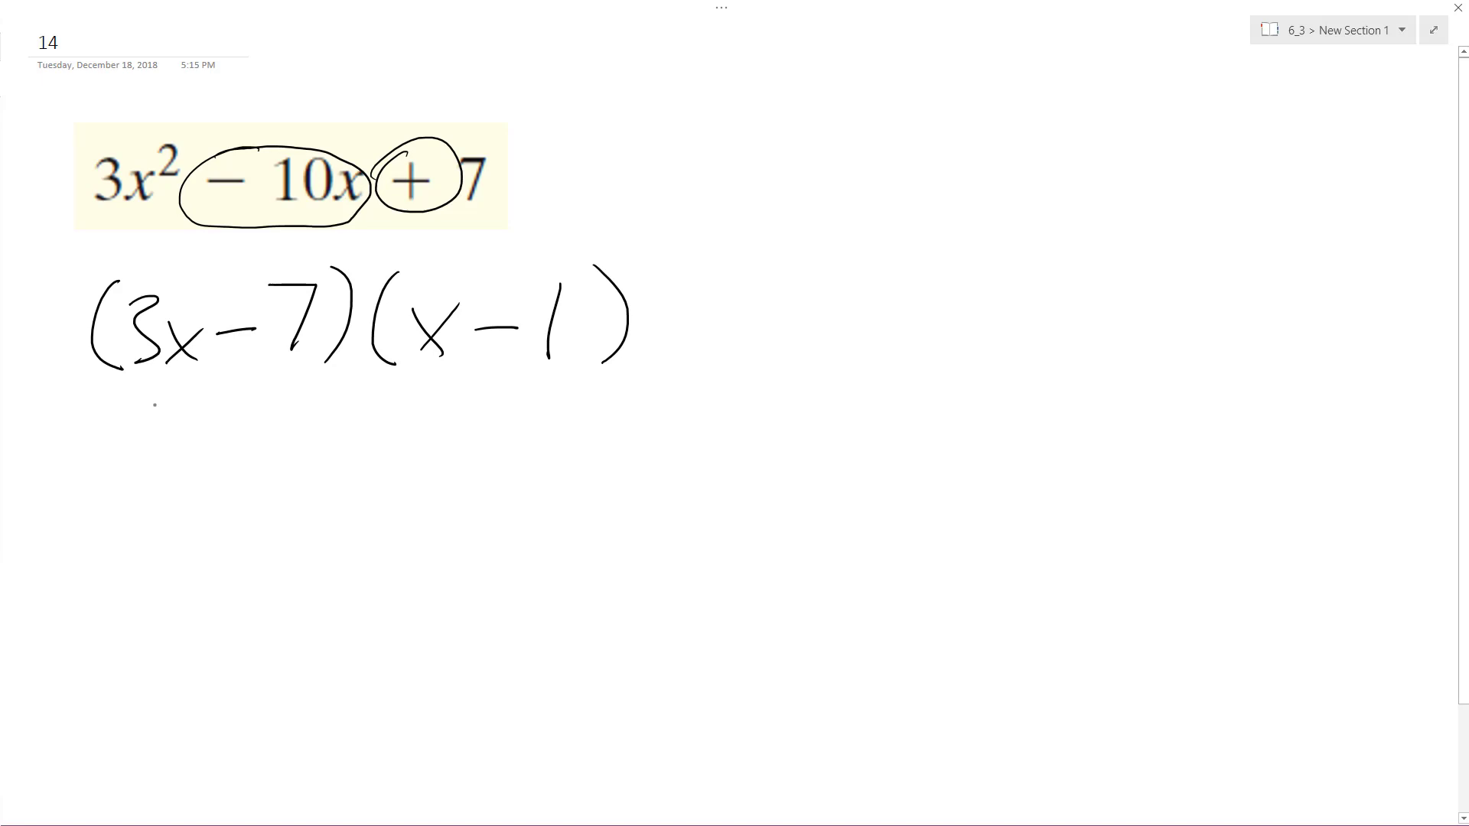
pyautogui.moveTo(237, 391)
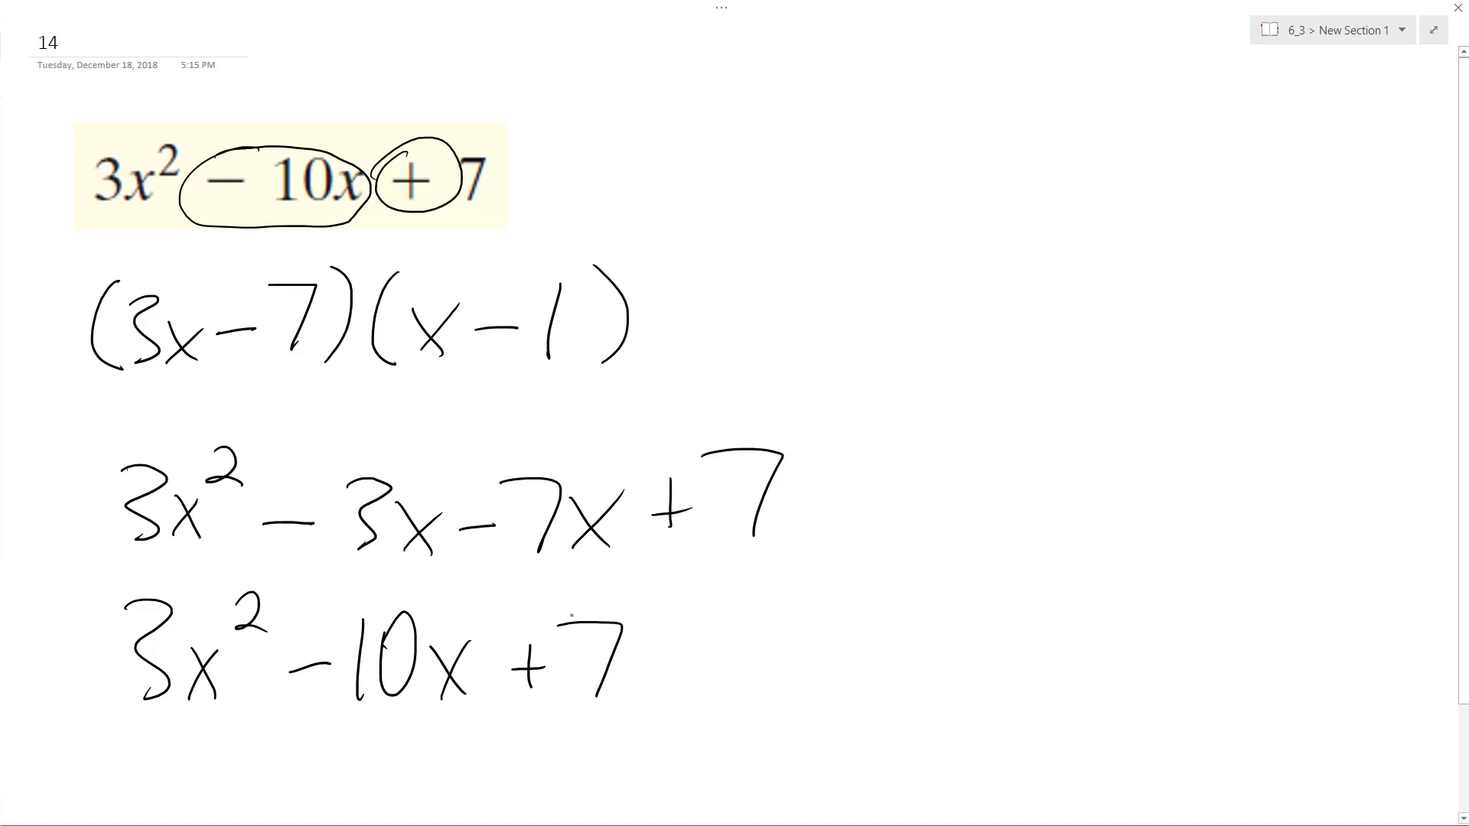
# - Erase the ink circle marks from the printed trinomial 3x²−10x+7
pyautogui.click(417, 178)
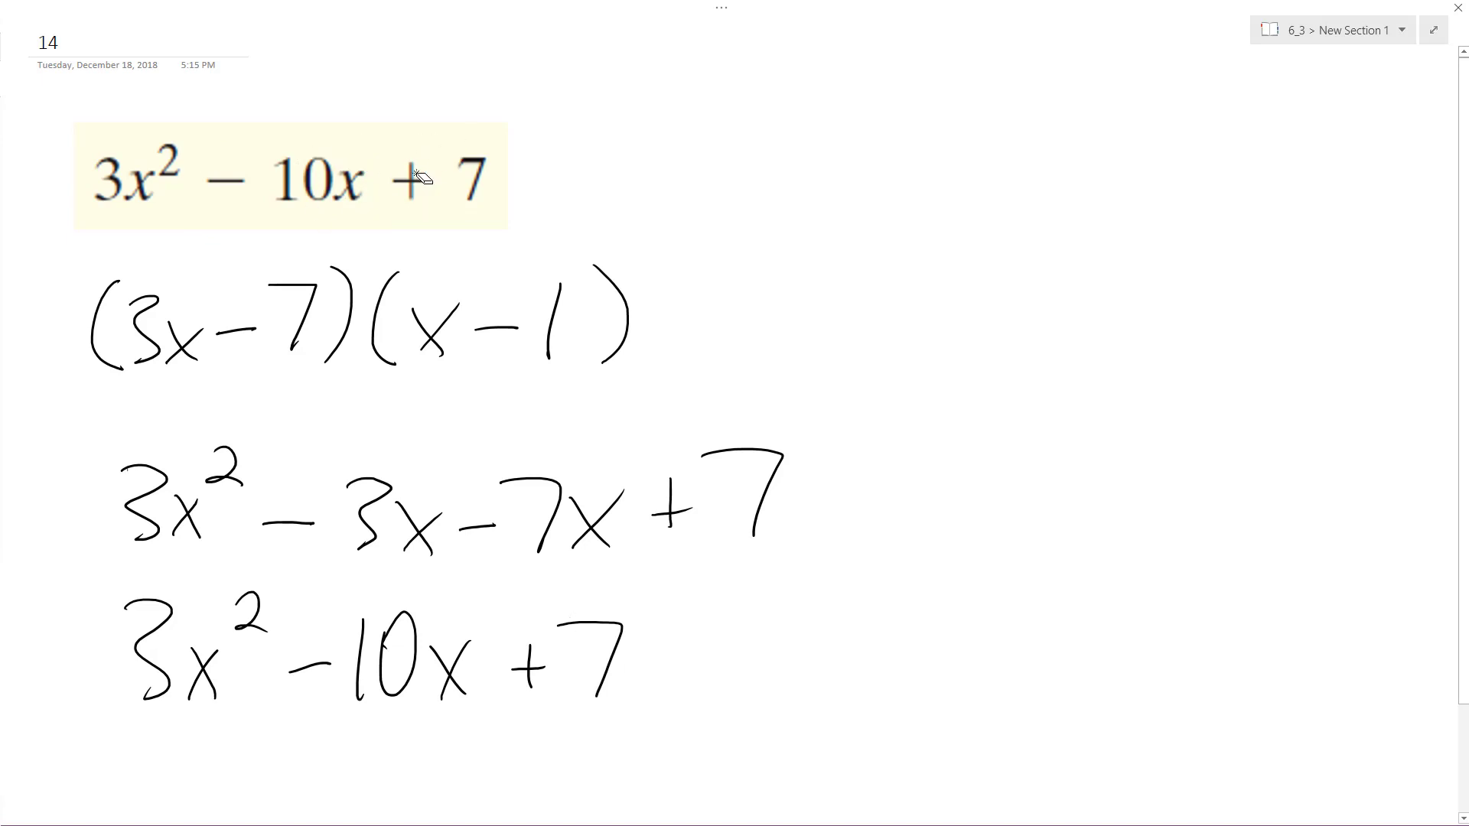